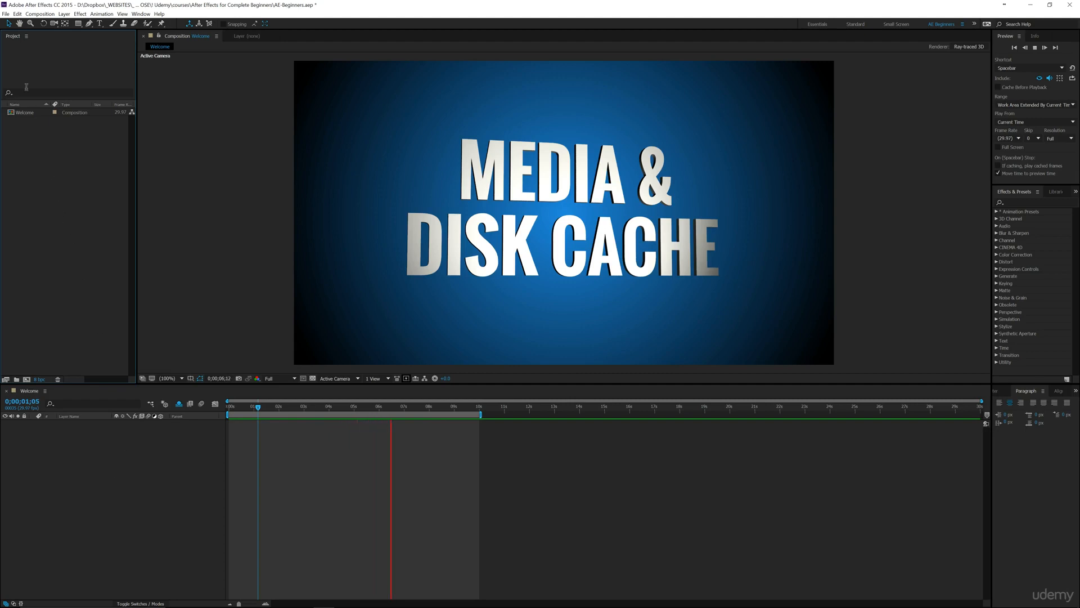
Step: Open the General page of After Effects Preferences from the Edit menu
left_click(16, 13)
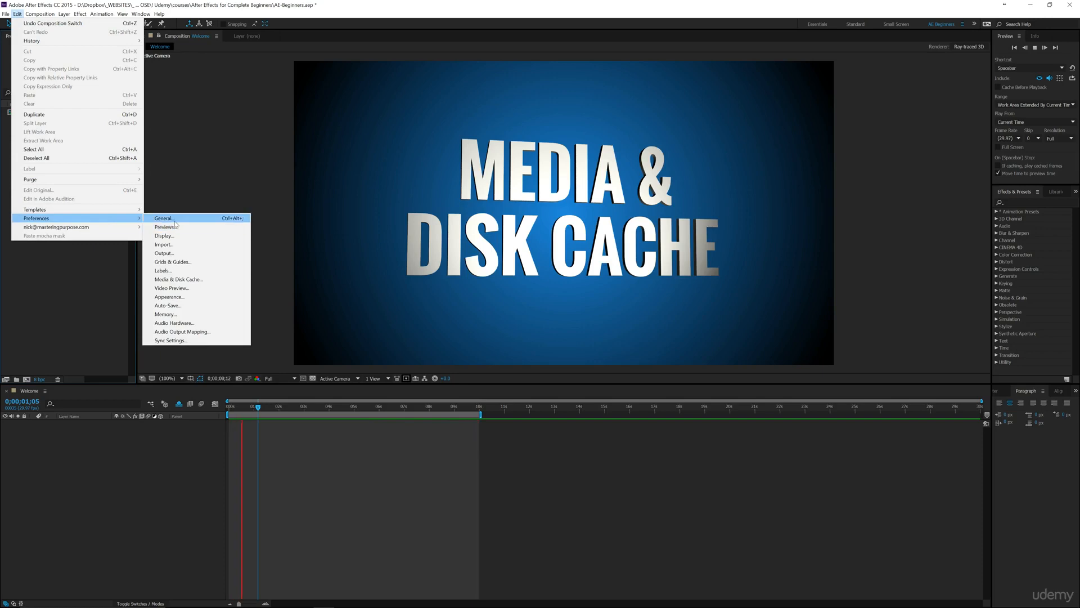
left_click(163, 218)
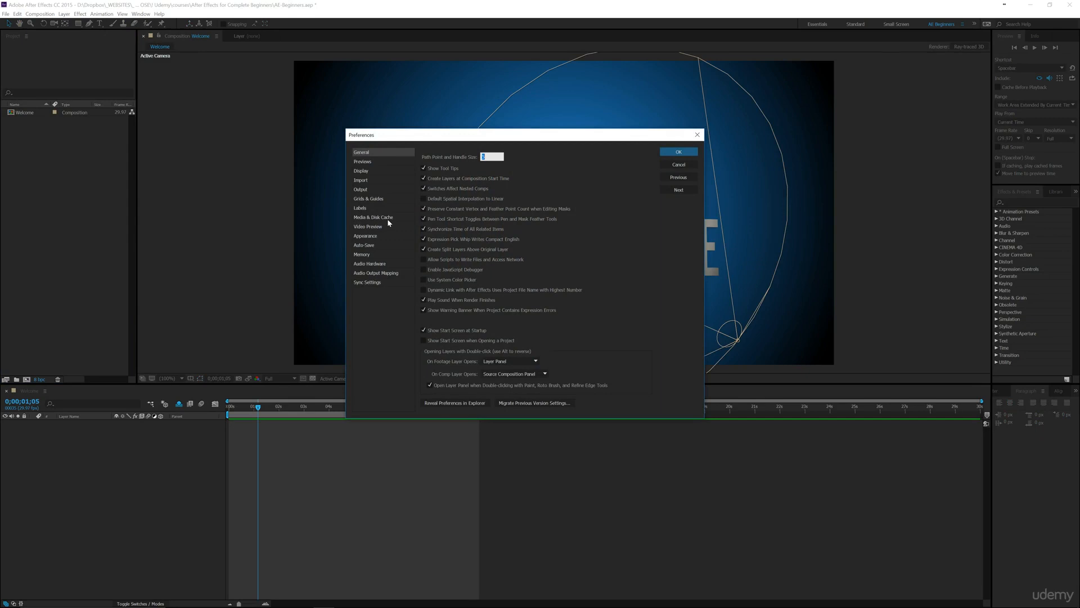
Step: Switch the Preferences dialog to the Media & Disk Cache category
left_click(374, 217)
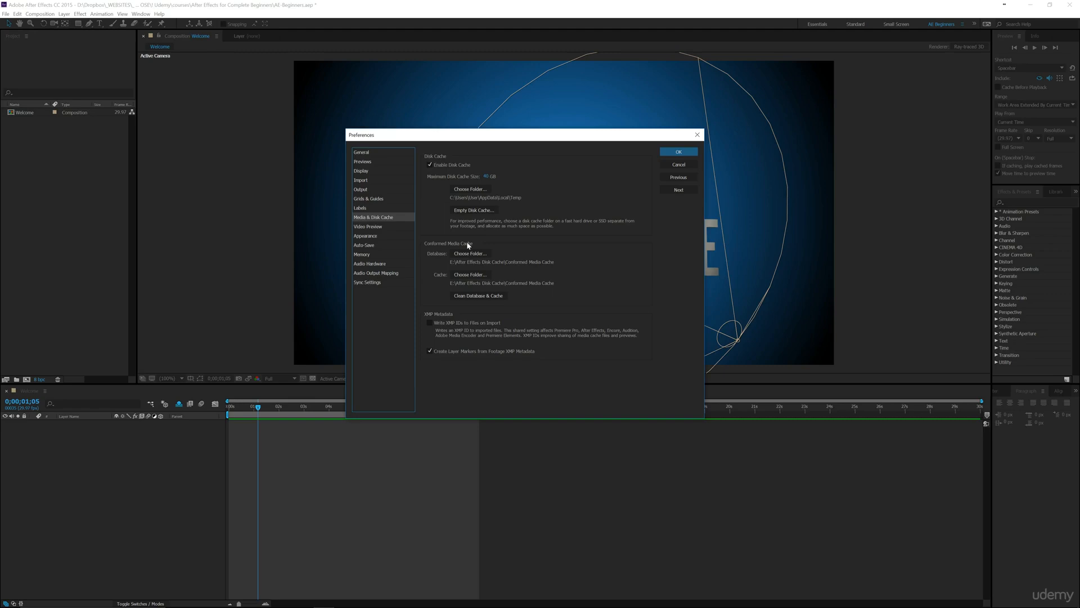
mouse_move(461, 260)
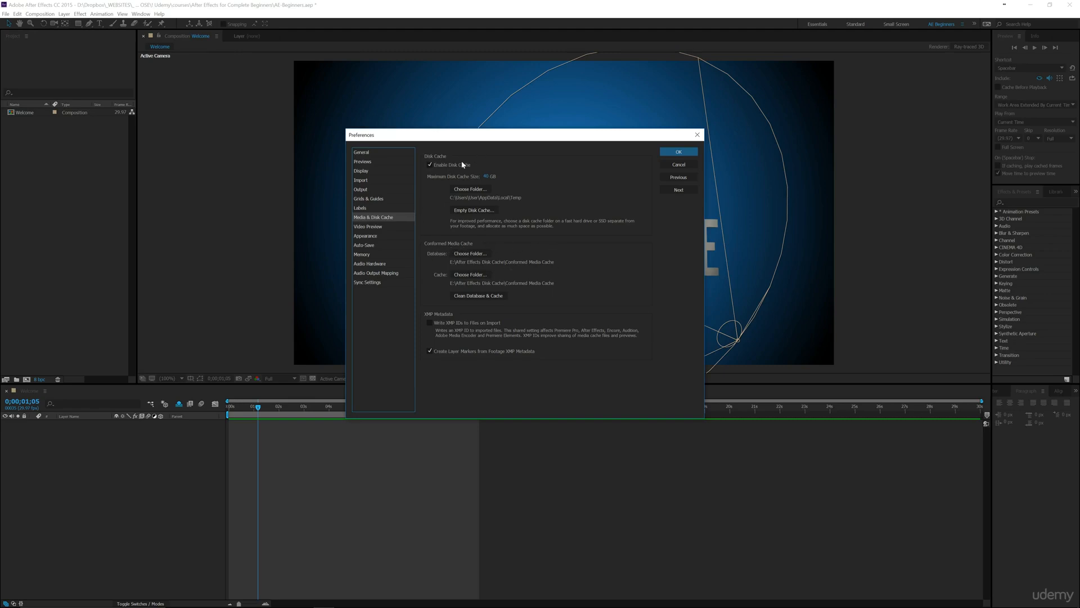
mouse_move(441, 188)
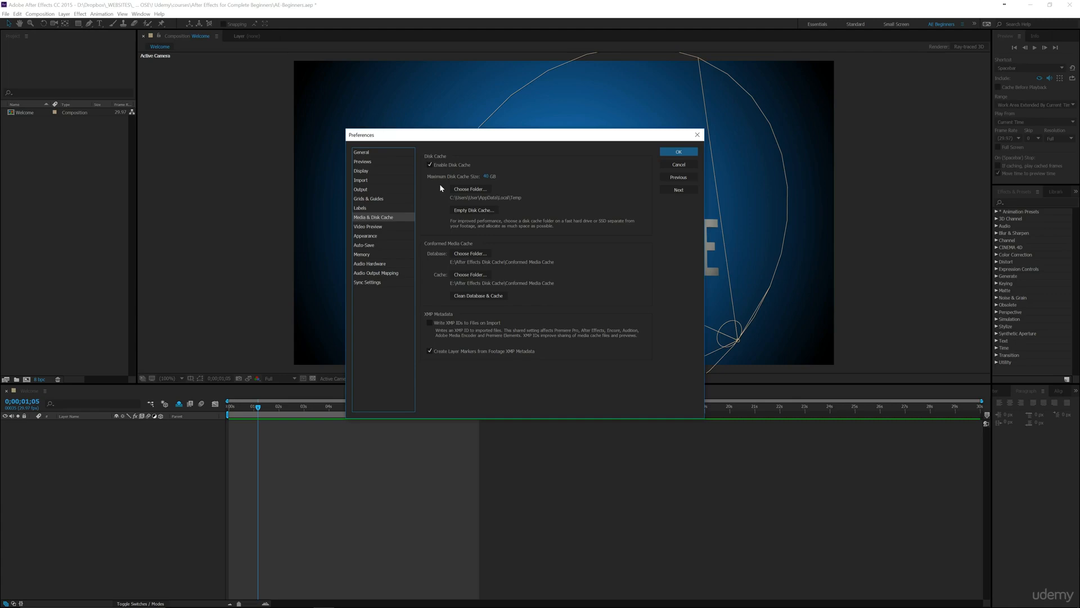
mouse_move(437, 197)
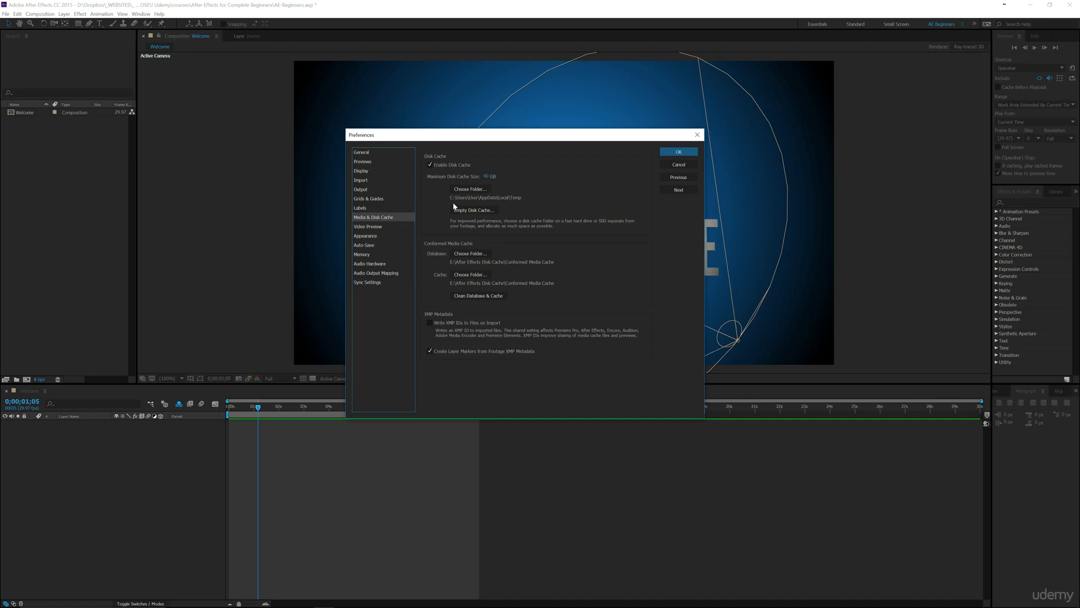
mouse_move(433, 193)
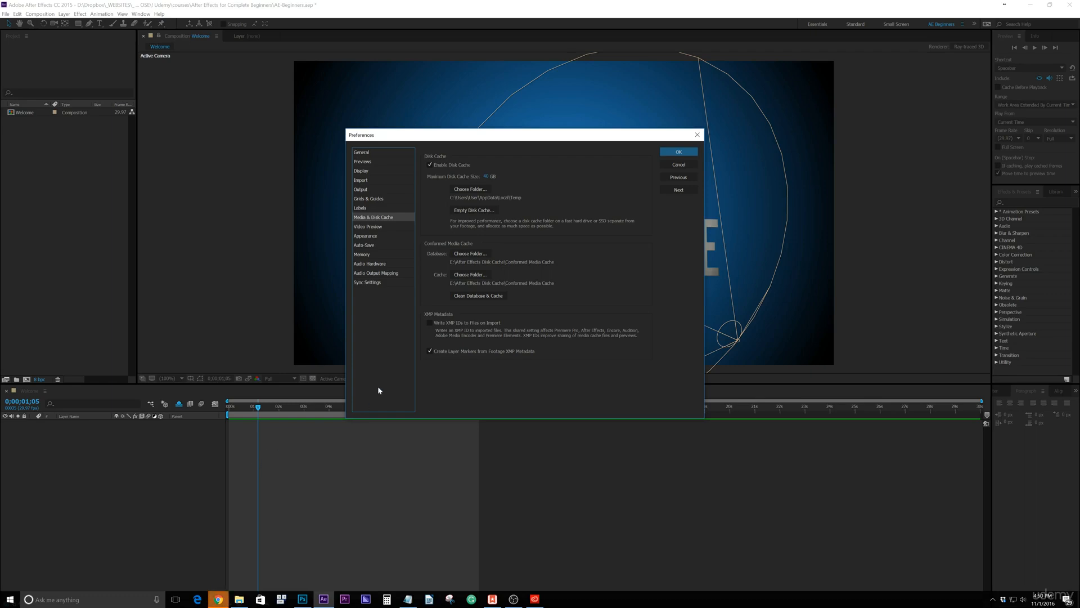
mouse_move(382, 390)
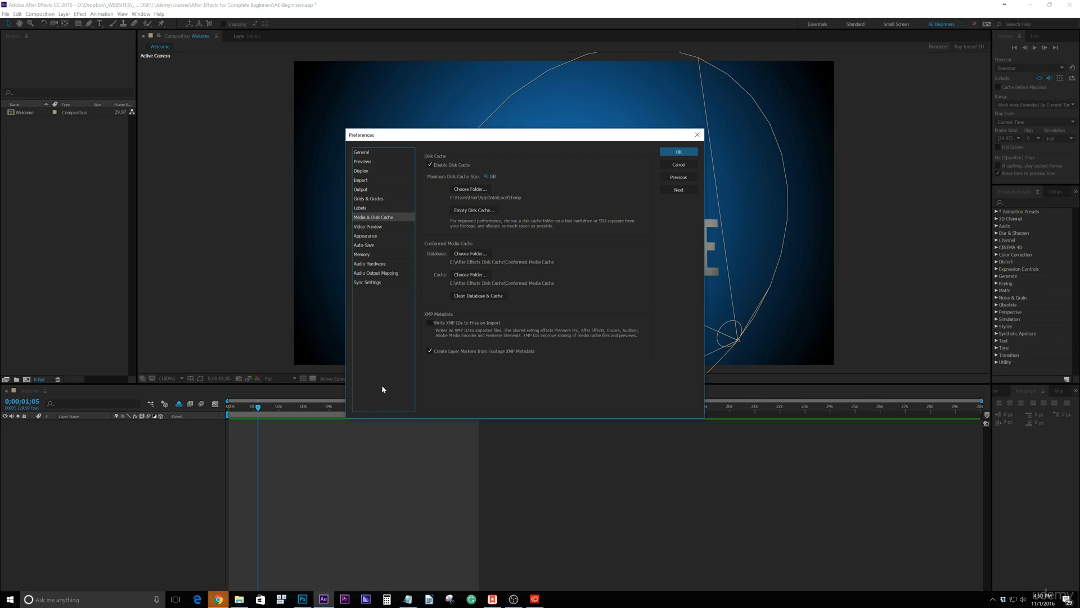
mouse_move(380, 365)
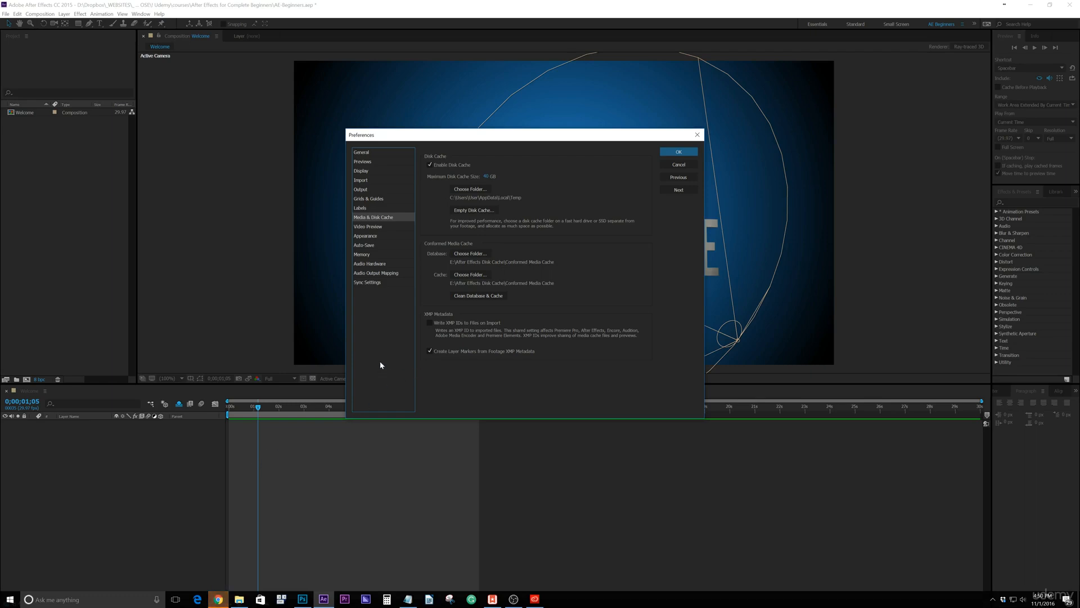
mouse_move(372, 371)
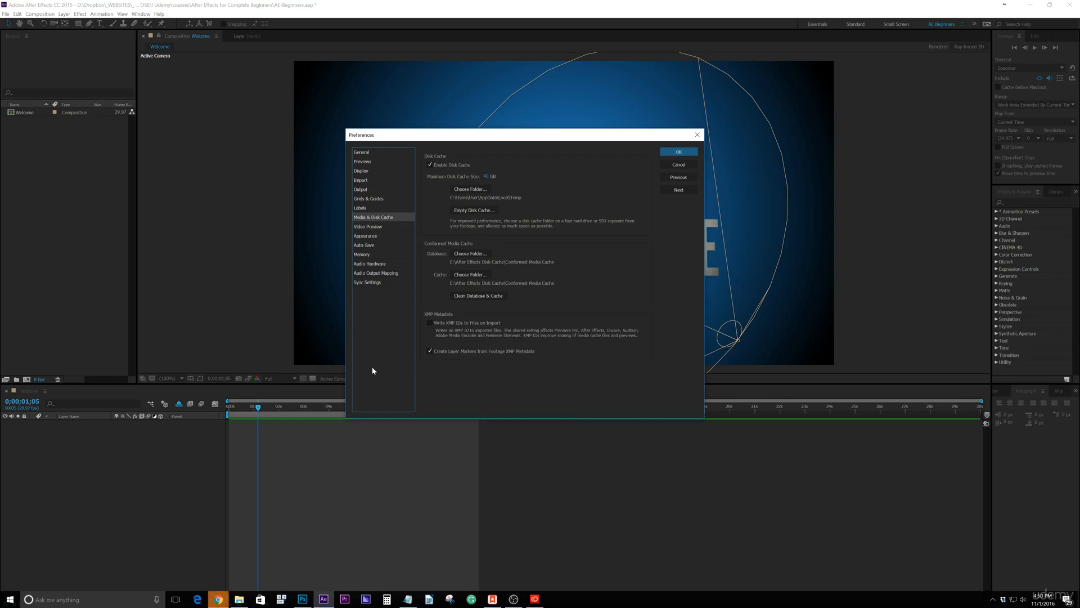
mouse_move(452, 395)
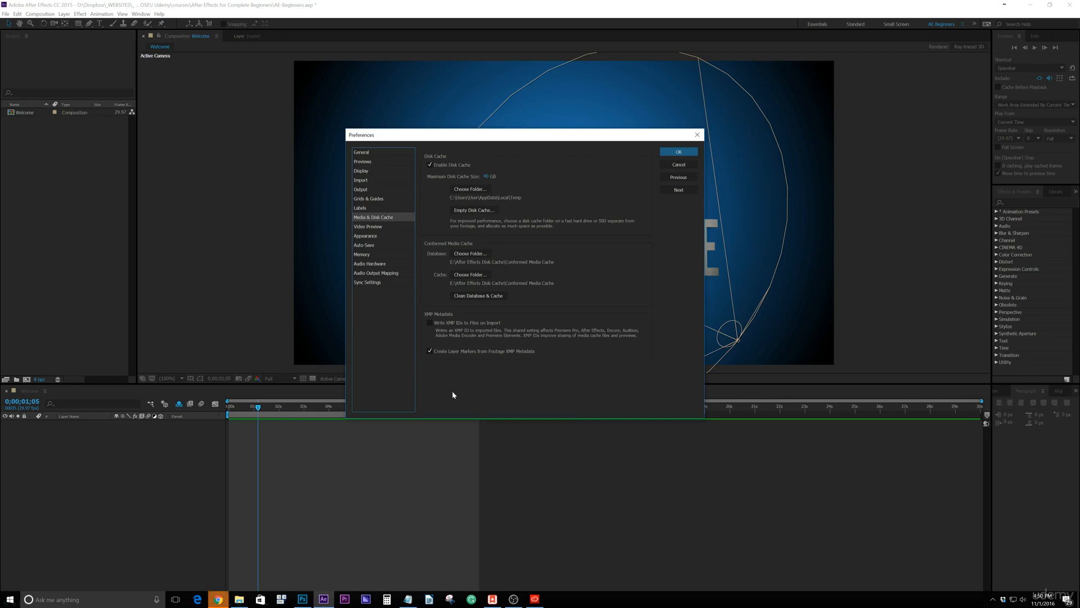
mouse_move(441, 178)
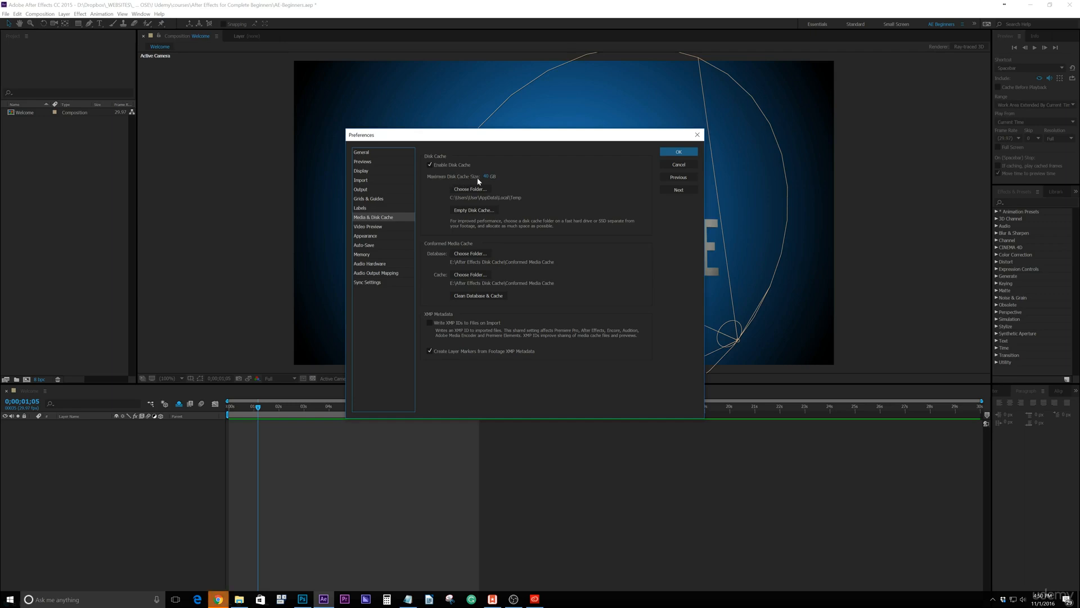
mouse_move(435, 205)
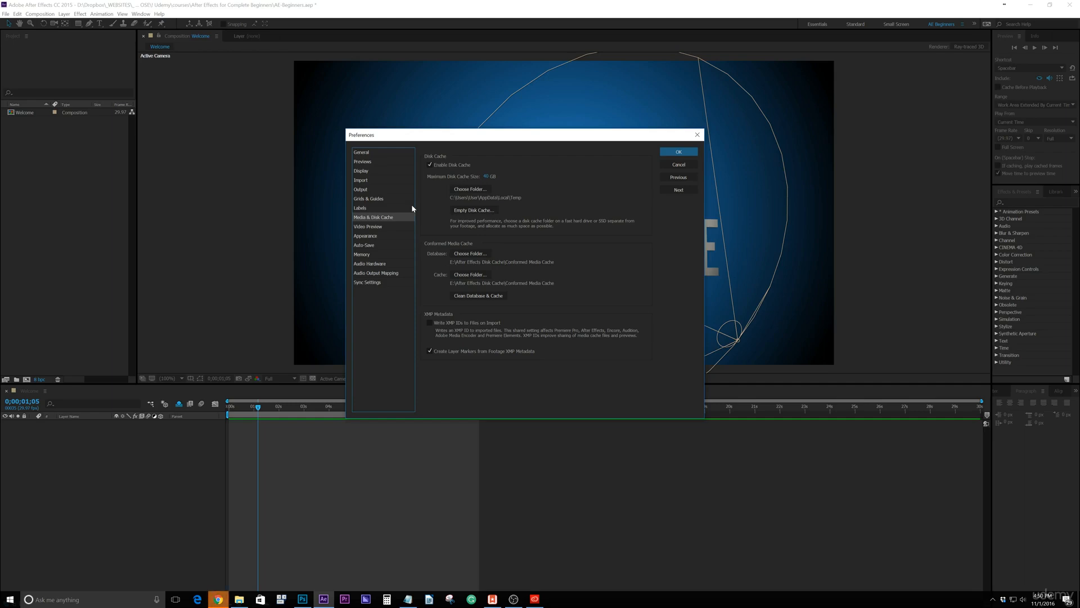
mouse_move(440, 224)
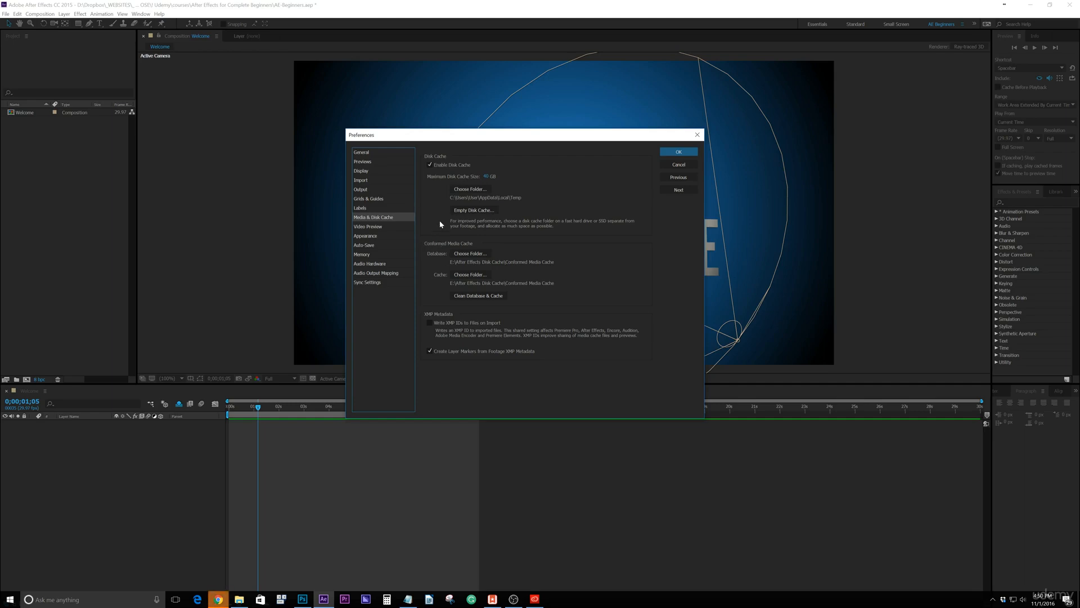
mouse_move(480, 226)
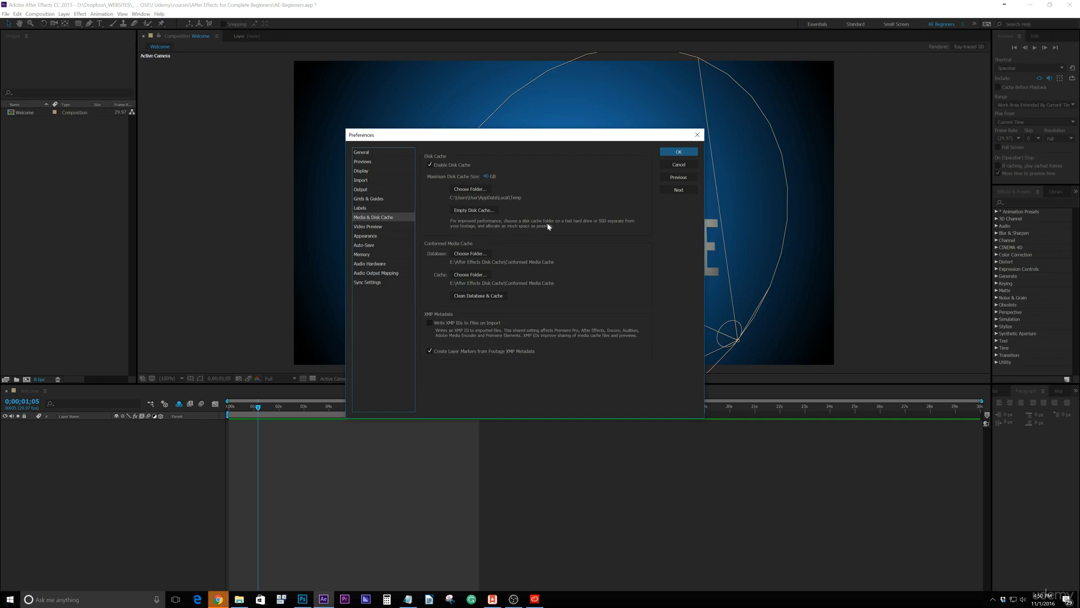
mouse_move(615, 226)
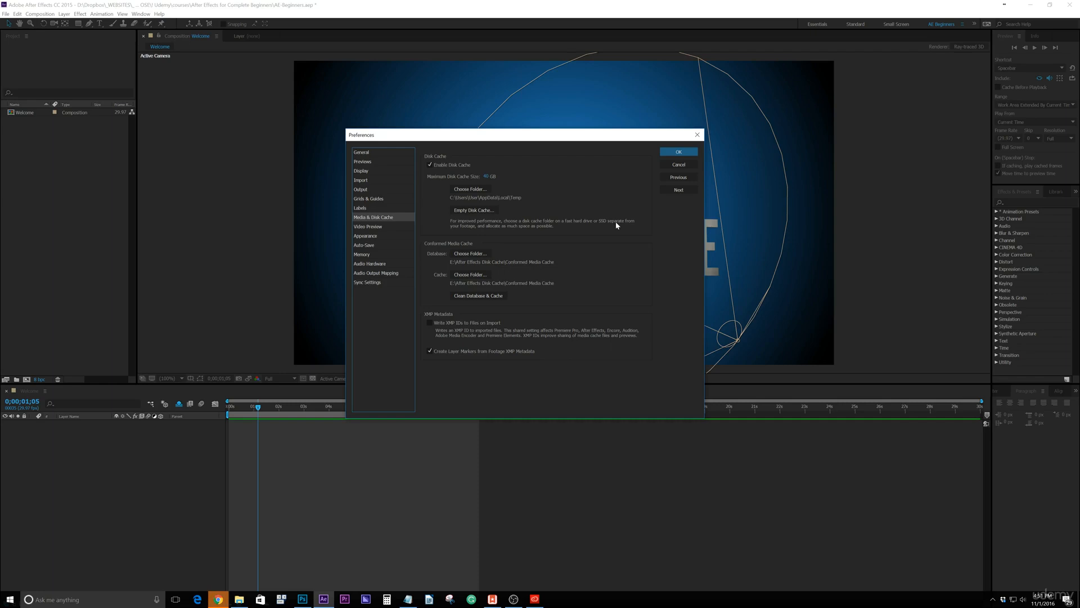
mouse_move(433, 215)
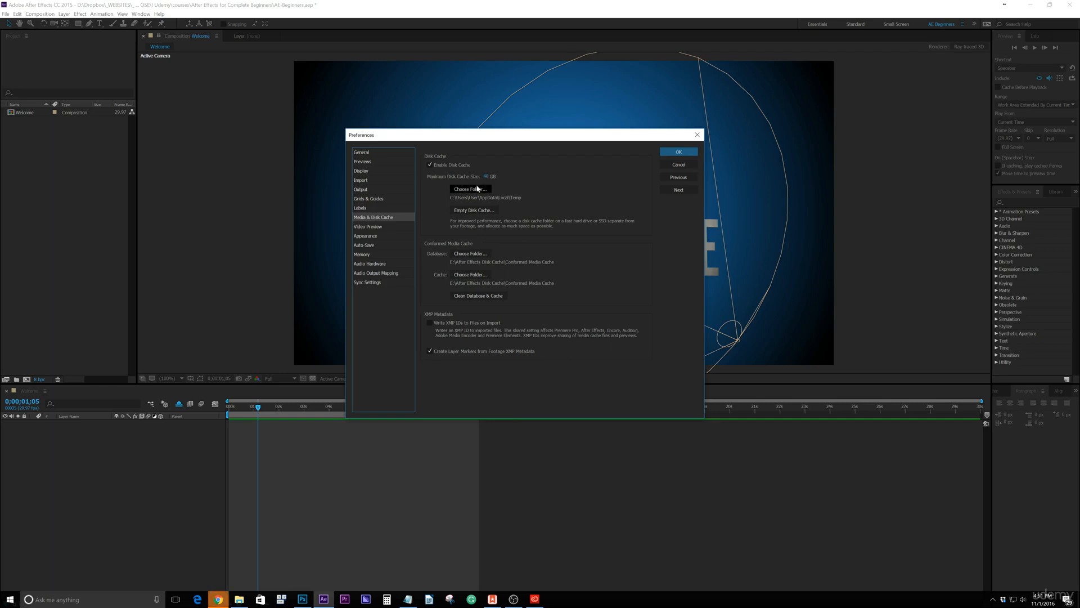
mouse_move(432, 211)
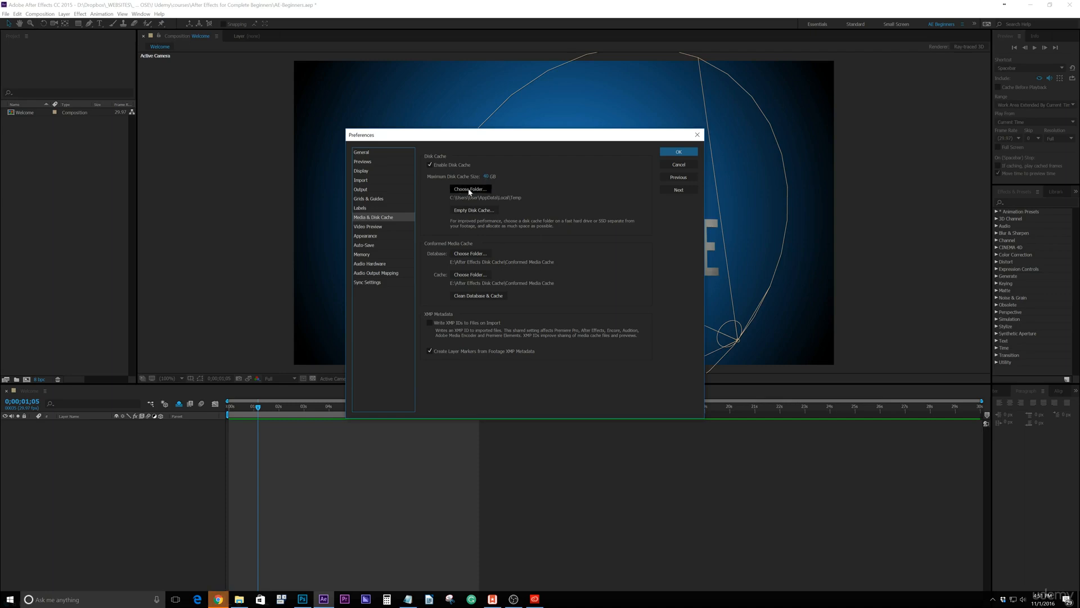
mouse_move(464, 202)
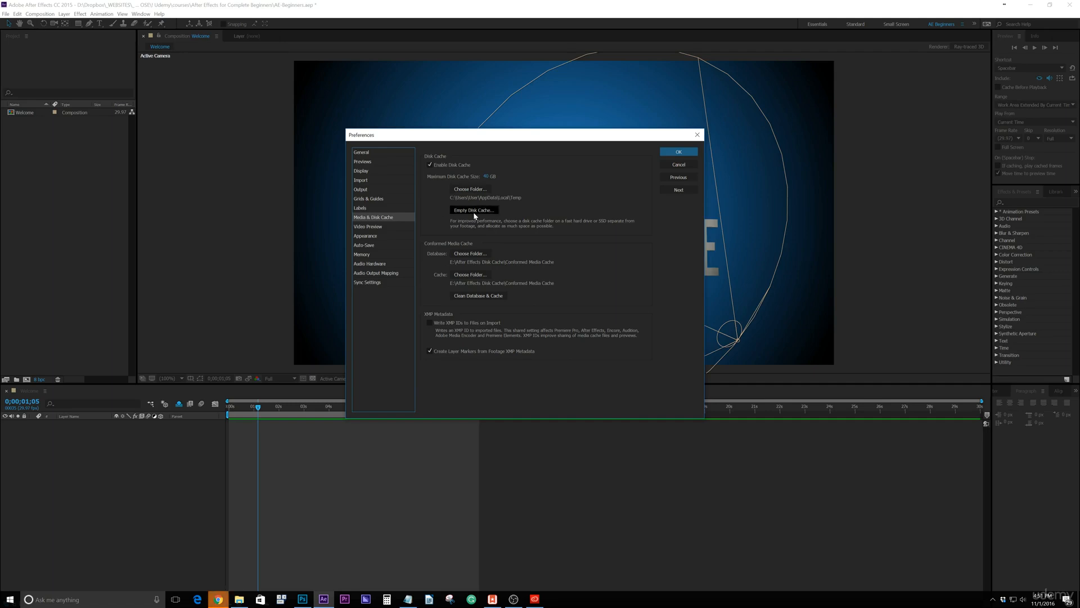
mouse_move(476, 216)
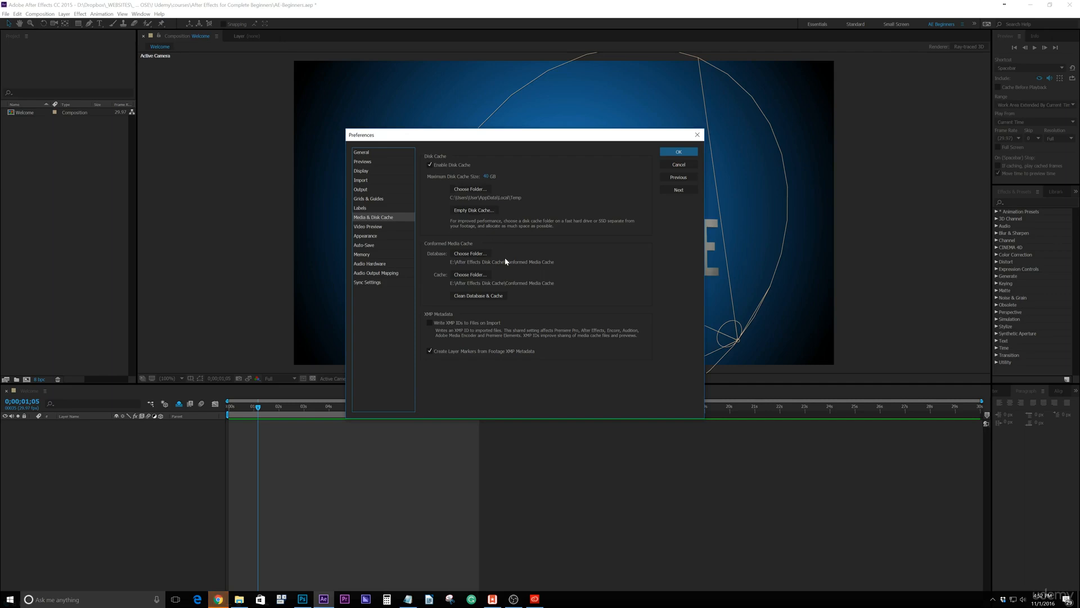
mouse_move(519, 187)
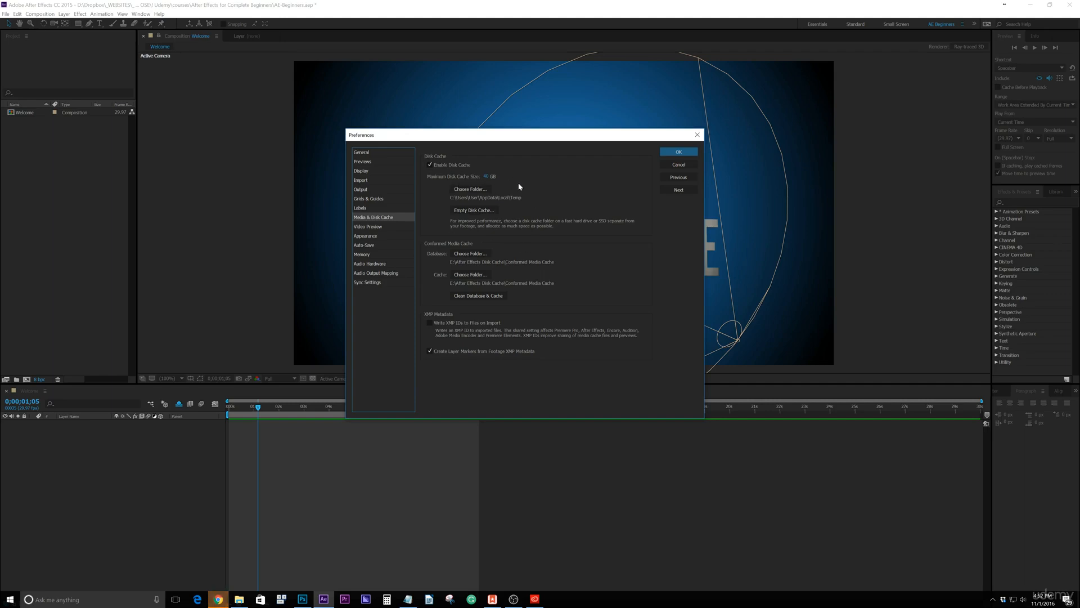